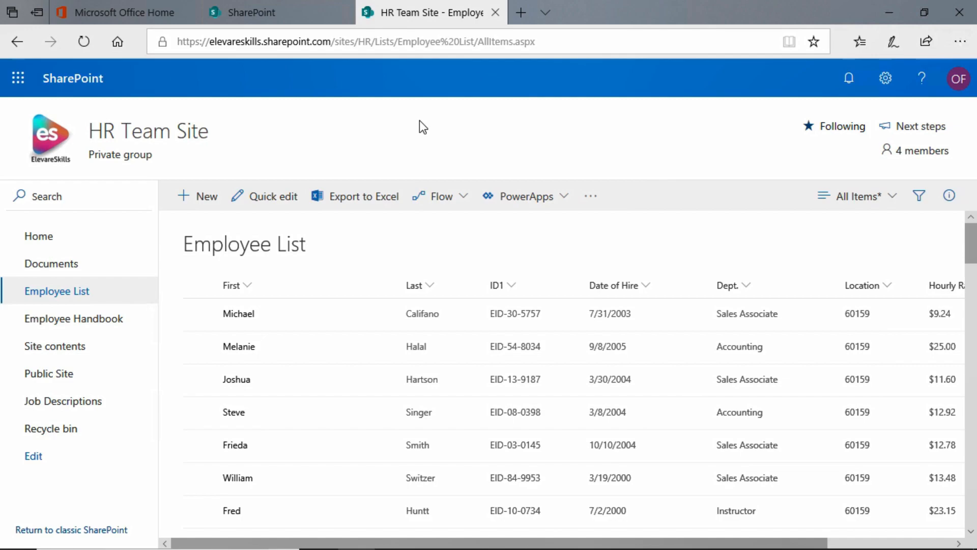
{"action": "mouse_move", "coordinate": [428, 201]}
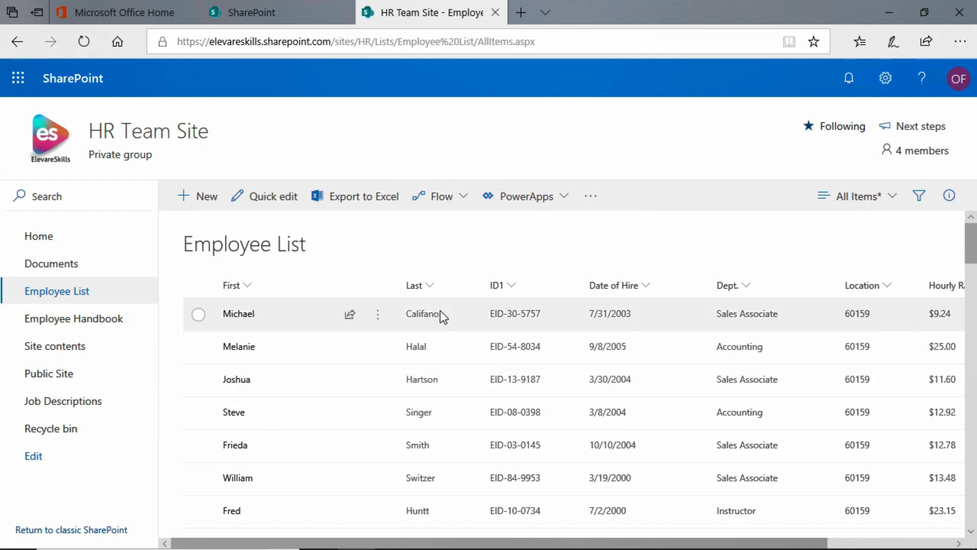
{"action": "mouse_move", "coordinate": [422, 412]}
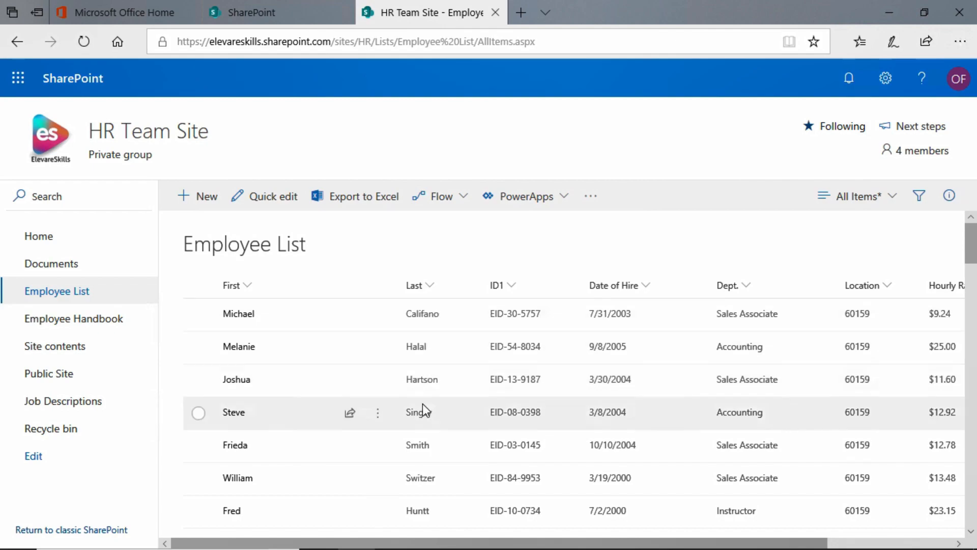
{"action": "mouse_move", "coordinate": [430, 474]}
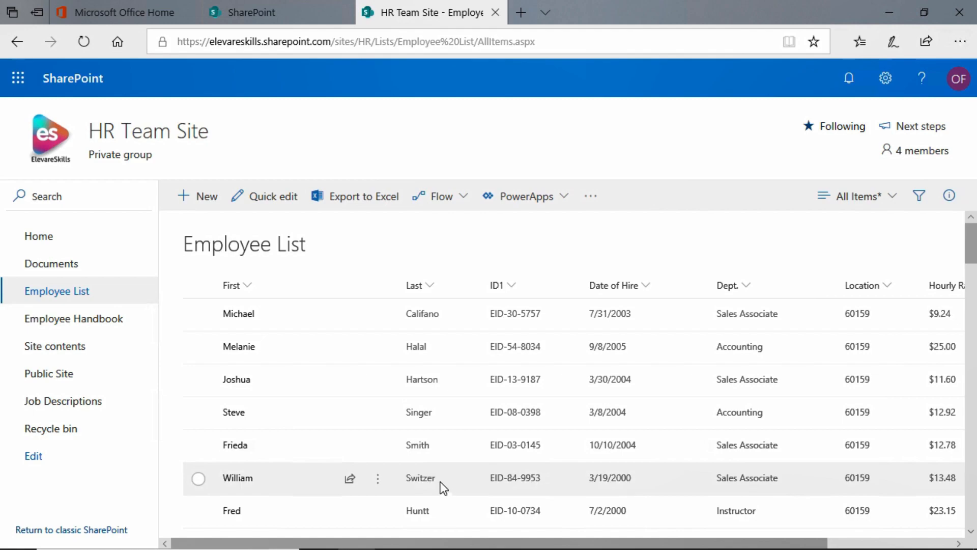
{"action": "mouse_move", "coordinate": [262, 430]}
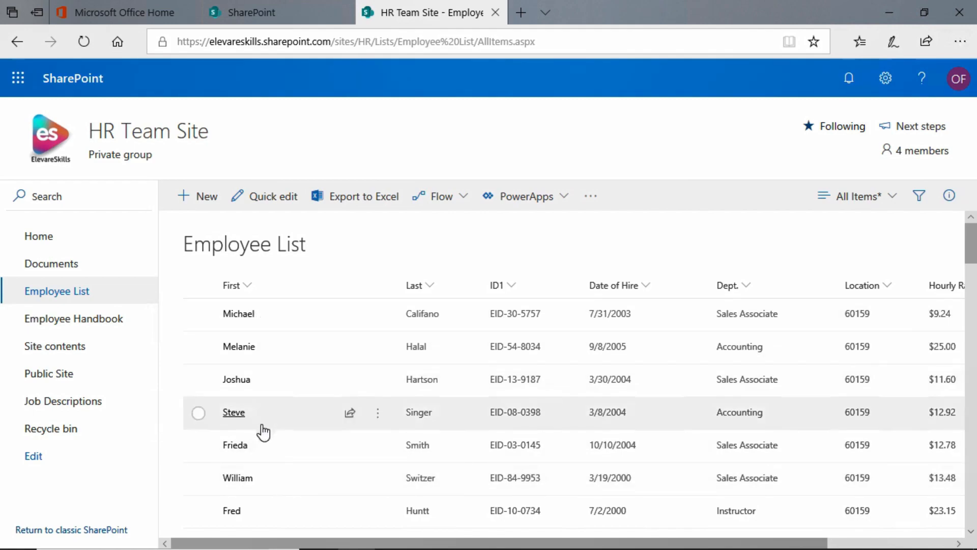
{"action": "mouse_move", "coordinate": [546, 326]}
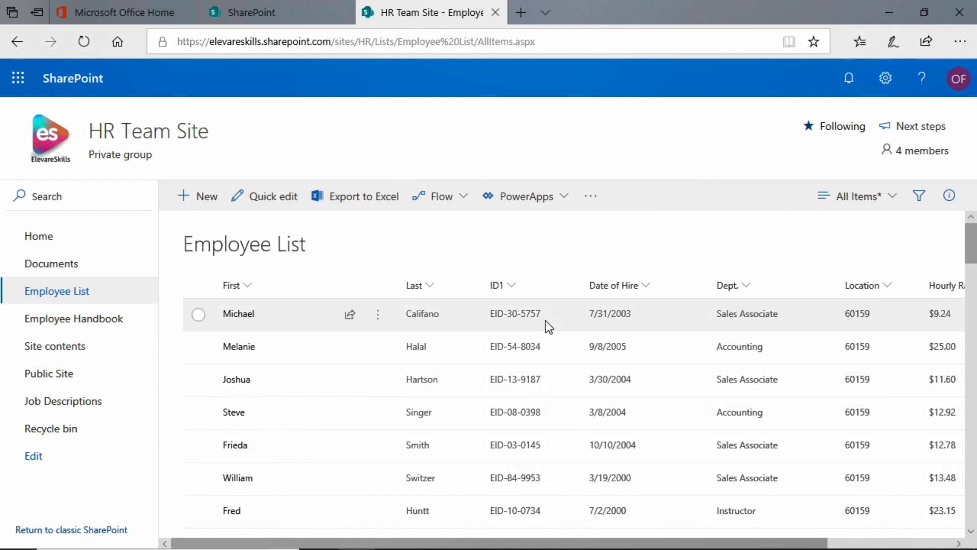
{"action": "mouse_move", "coordinate": [635, 346]}
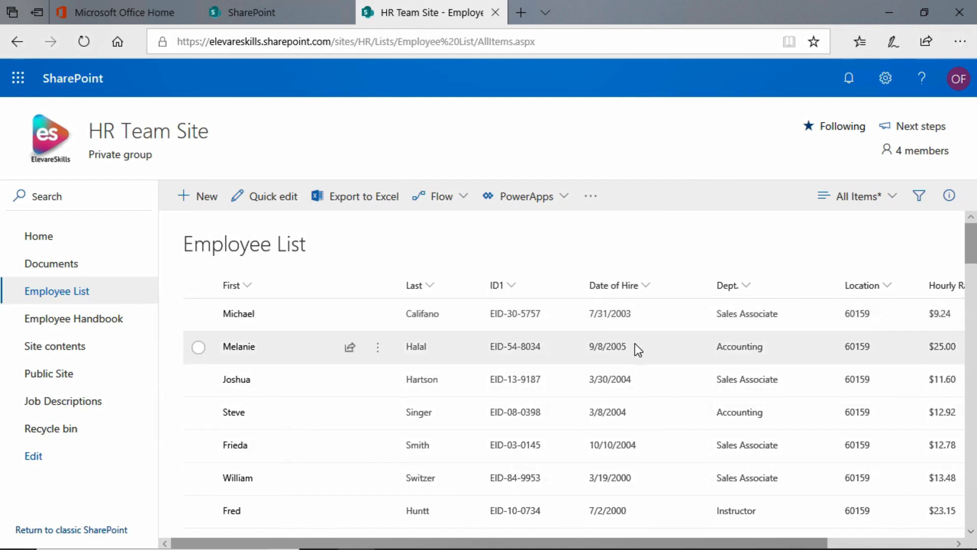
{"action": "mouse_move", "coordinate": [881, 381]}
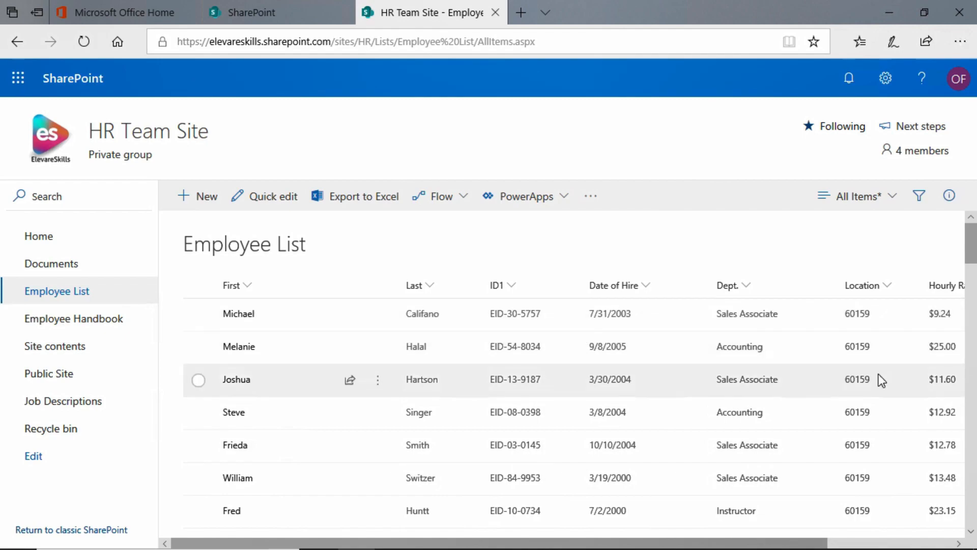
Reveal the A to Z, Z to A, Filter by and Group by options for the Last column
{"action": "scroll", "scroll_direction": "down", "scroll_amount": 3}
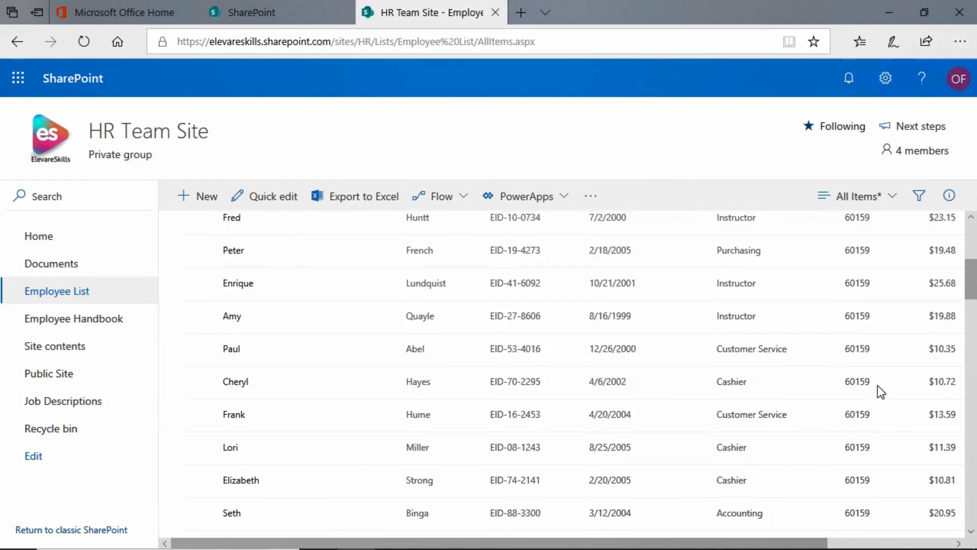
{"action": "scroll", "scroll_direction": "down", "scroll_amount": 3}
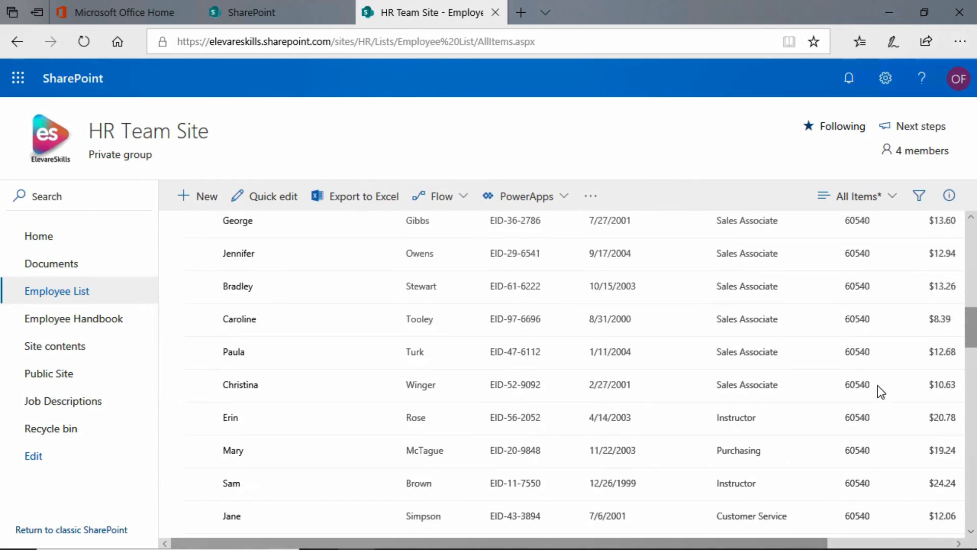
{"action": "scroll", "scroll_direction": "up", "scroll_amount": 3}
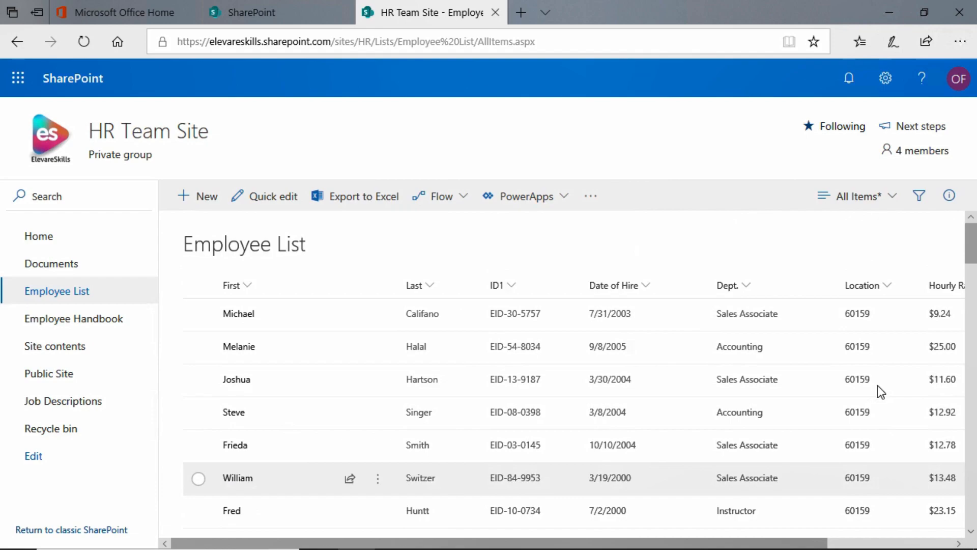
{"action": "mouse_move", "coordinate": [605, 249]}
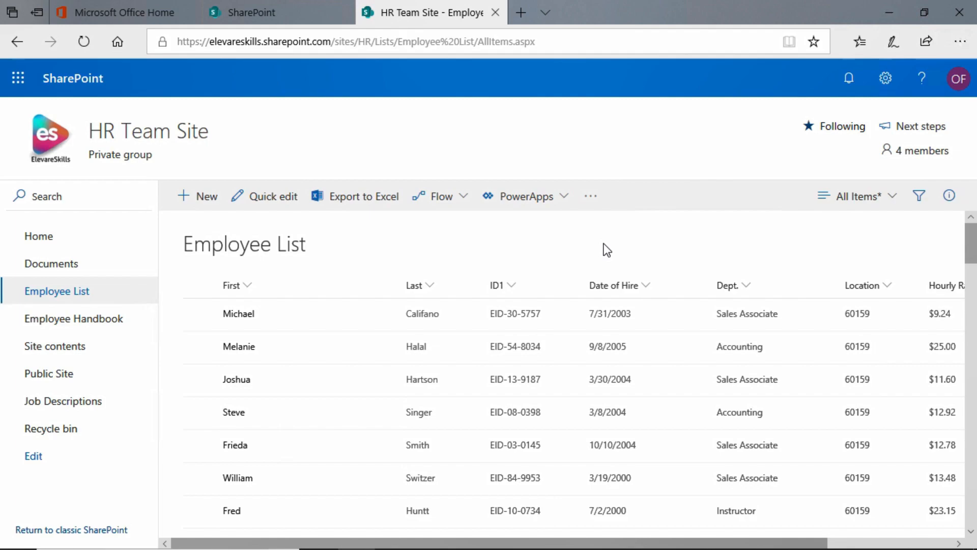
{"action": "mouse_move", "coordinate": [566, 243]}
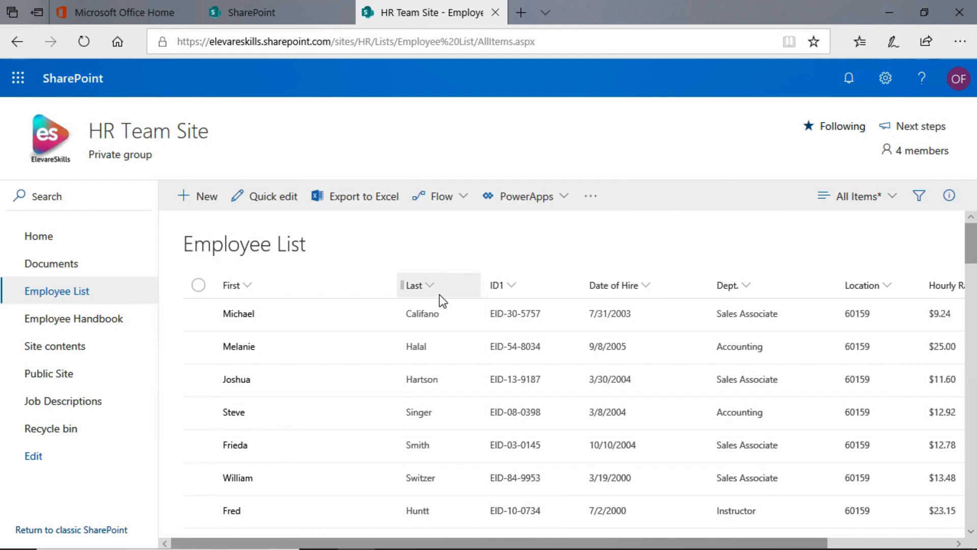
{"action": "mouse_move", "coordinate": [447, 300]}
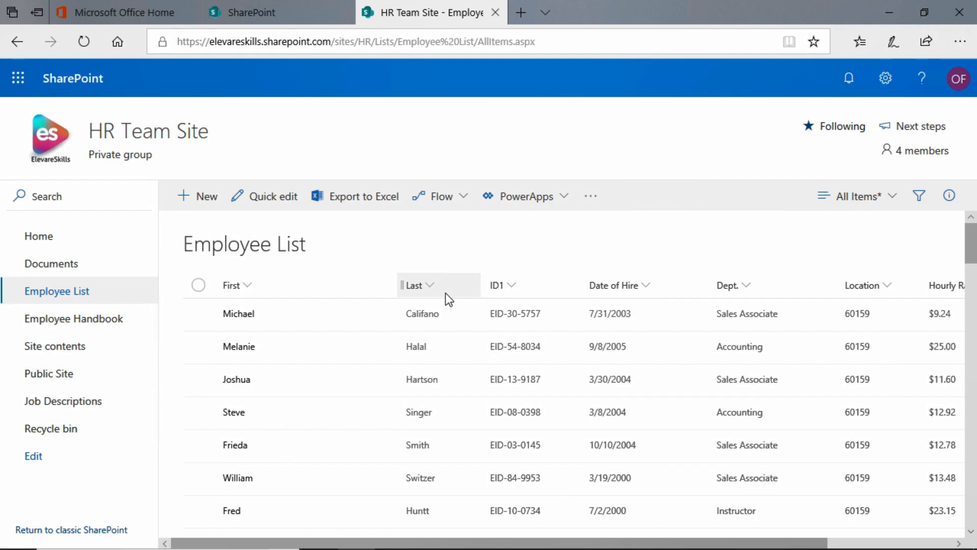
{"action": "mouse_move", "coordinate": [439, 296]}
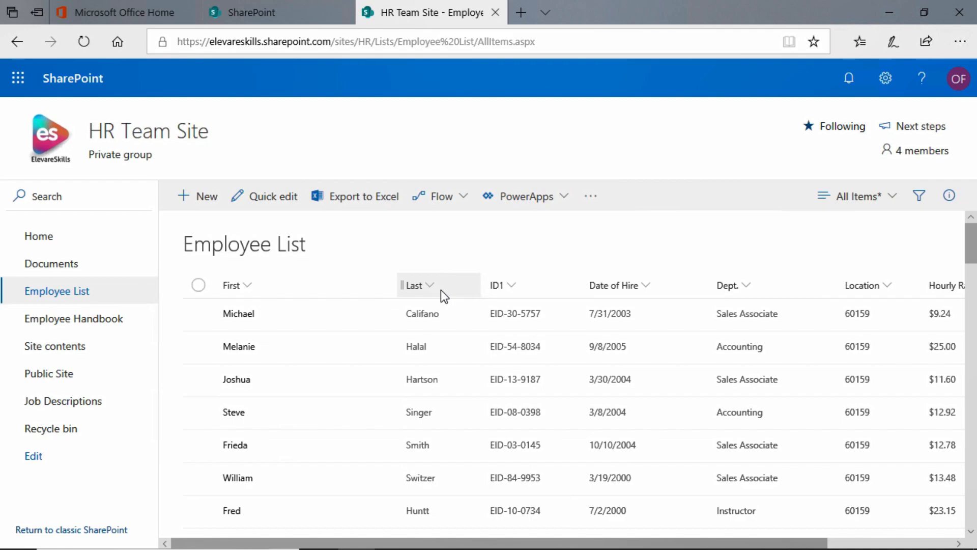
{"action": "left_click", "coordinate": [418, 285]}
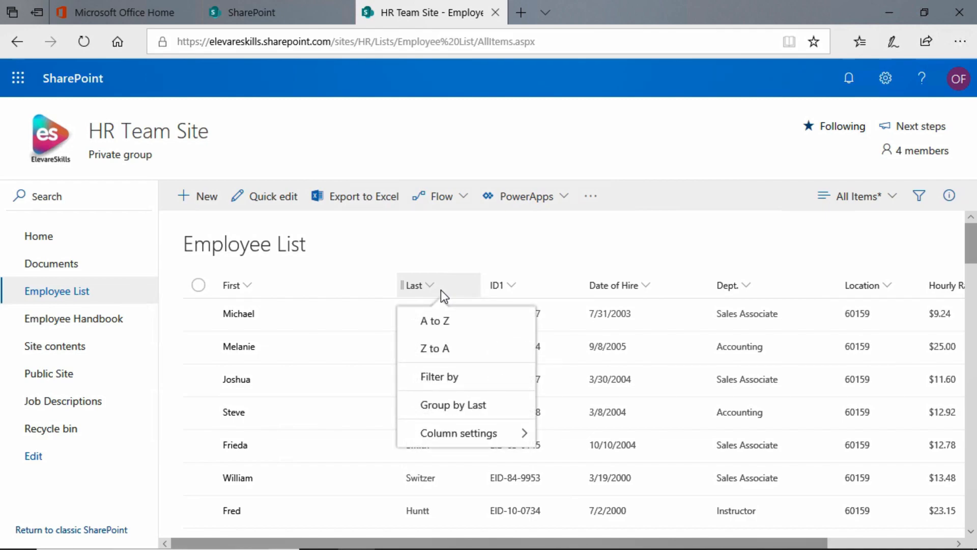
{"action": "mouse_move", "coordinate": [434, 320]}
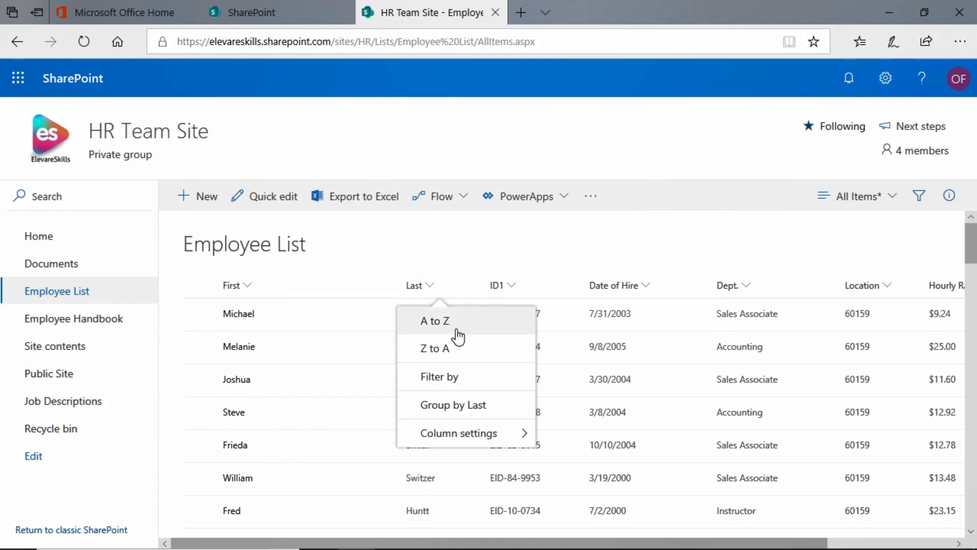
{"action": "mouse_move", "coordinate": [469, 357]}
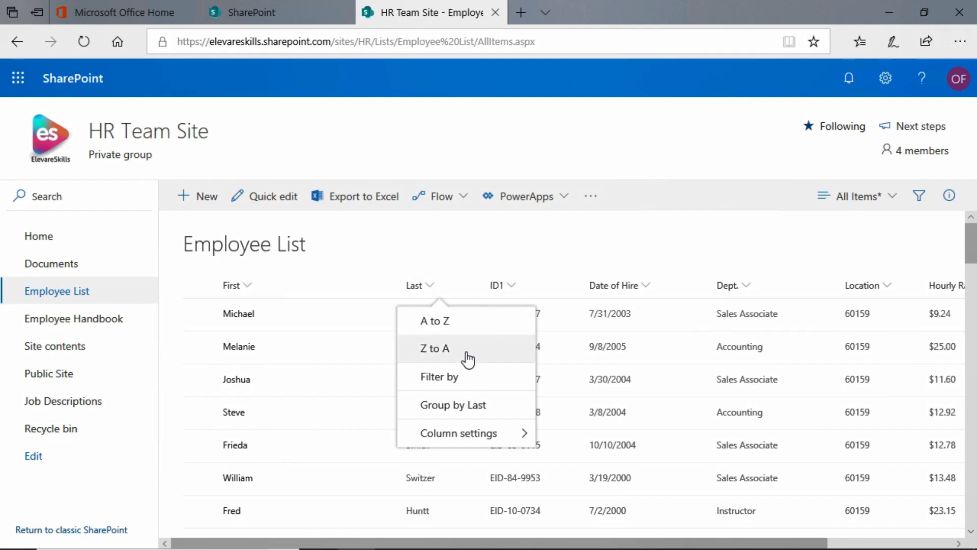
{"action": "mouse_move", "coordinate": [466, 352]}
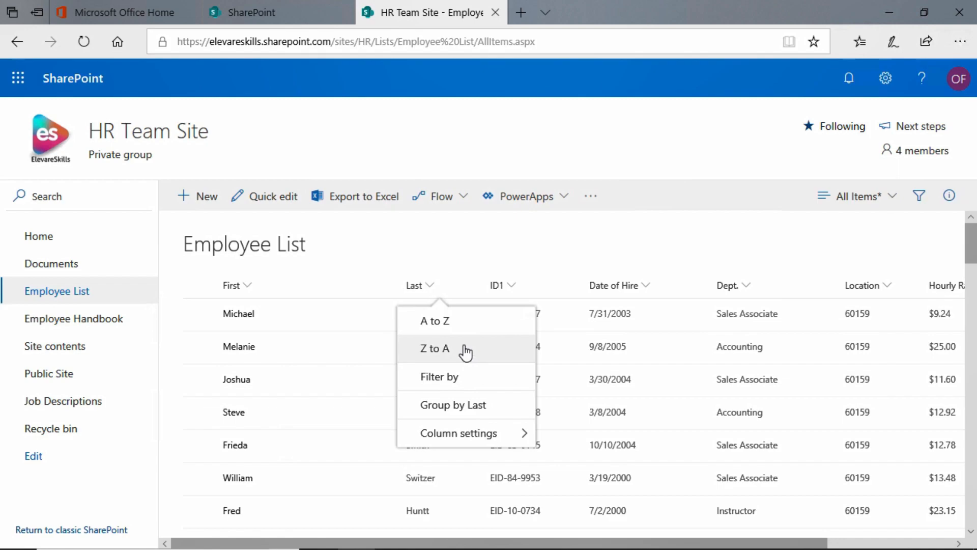
{"action": "mouse_move", "coordinate": [434, 320]}
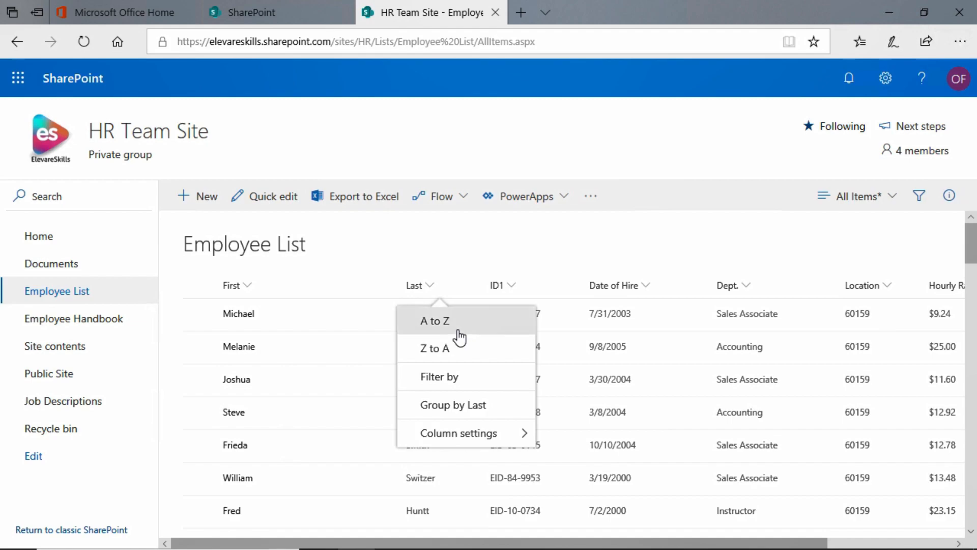
{"action": "left_click", "coordinate": [434, 320]}
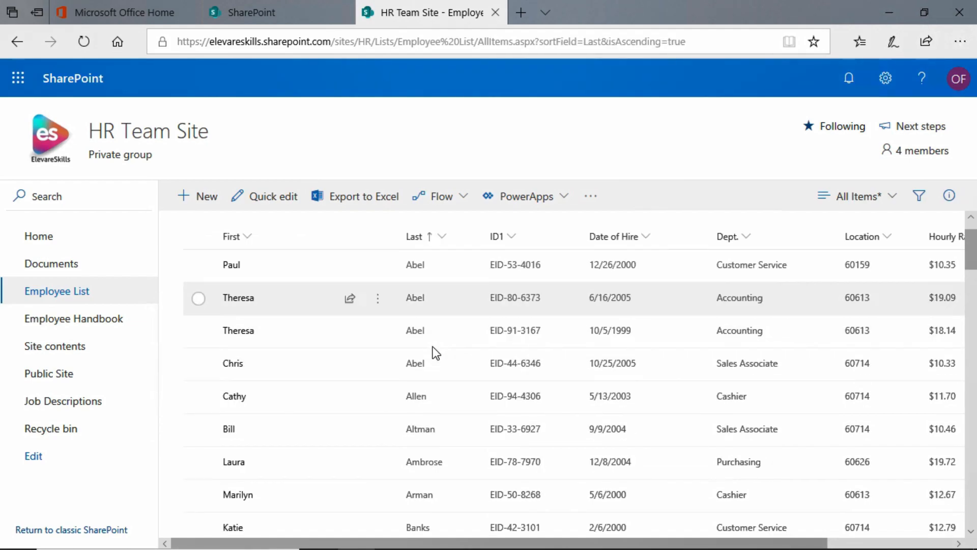
{"action": "scroll", "scroll_direction": "down", "scroll_amount": 3}
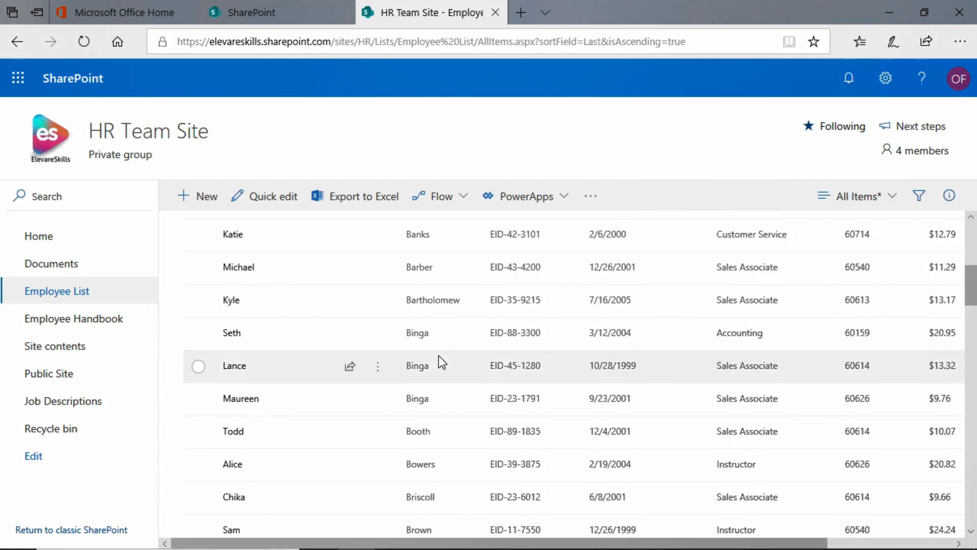
{"action": "scroll", "scroll_direction": "down", "scroll_amount": 3}
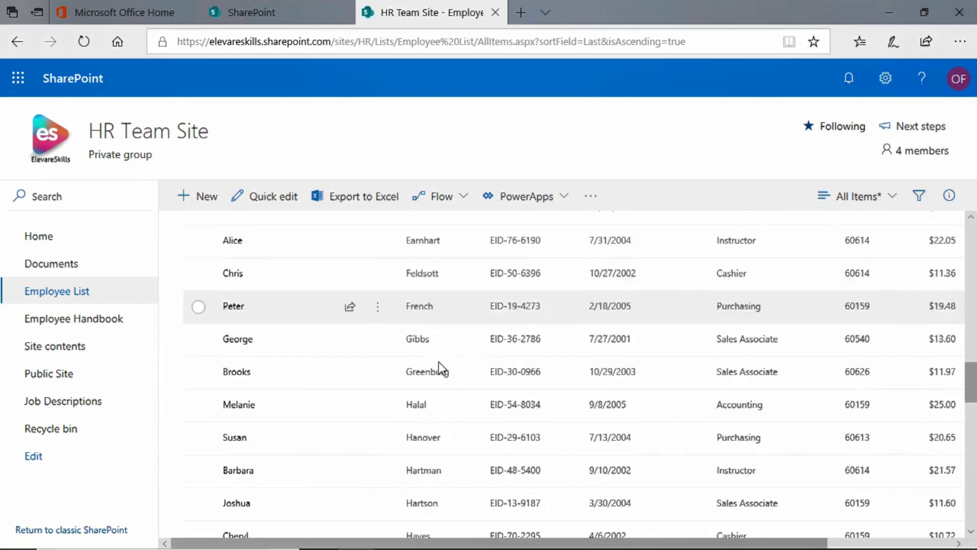
{"action": "scroll", "scroll_direction": "down", "scroll_amount": 3}
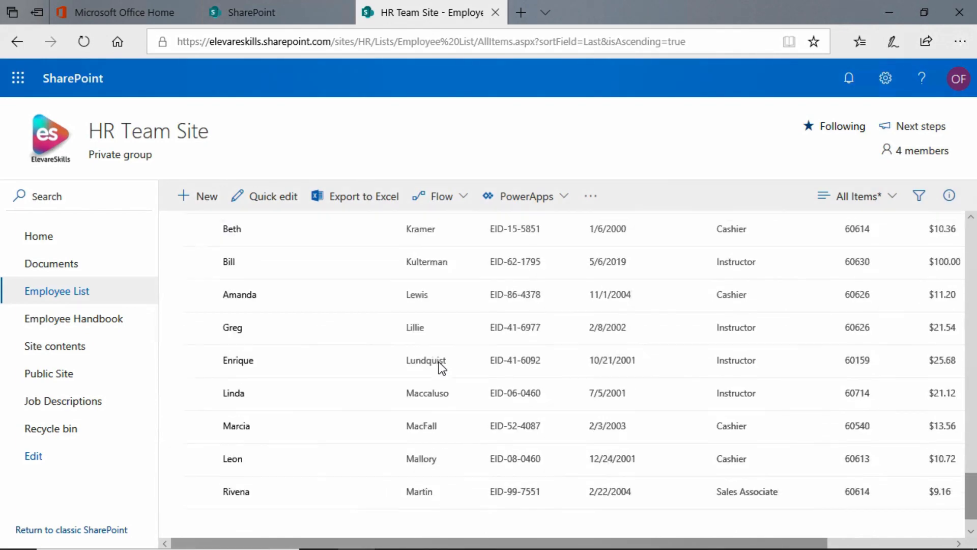
{"action": "scroll", "scroll_direction": "down", "scroll_amount": 3}
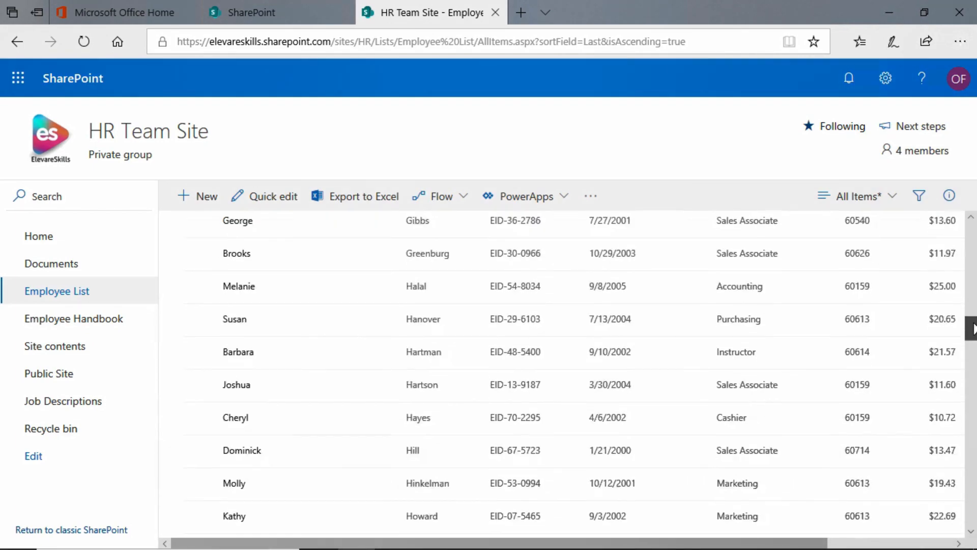
{"action": "scroll", "scroll_direction": "up", "scroll_amount": 3}
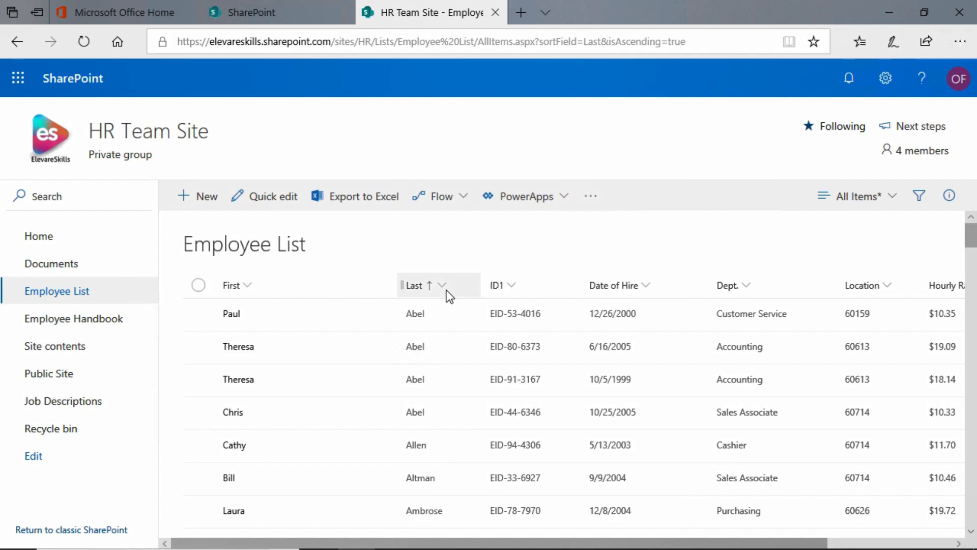
{"action": "mouse_move", "coordinate": [439, 297]}
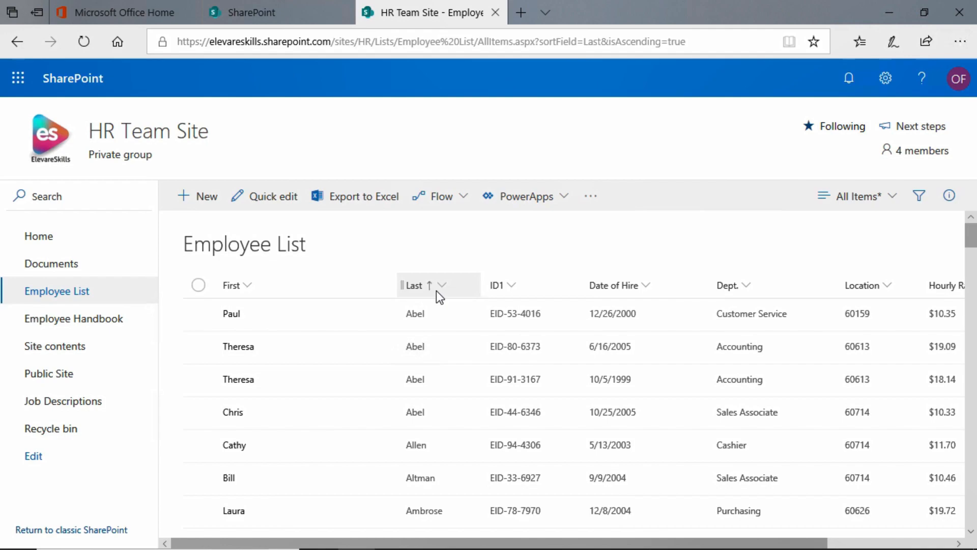
{"action": "mouse_move", "coordinate": [660, 295]}
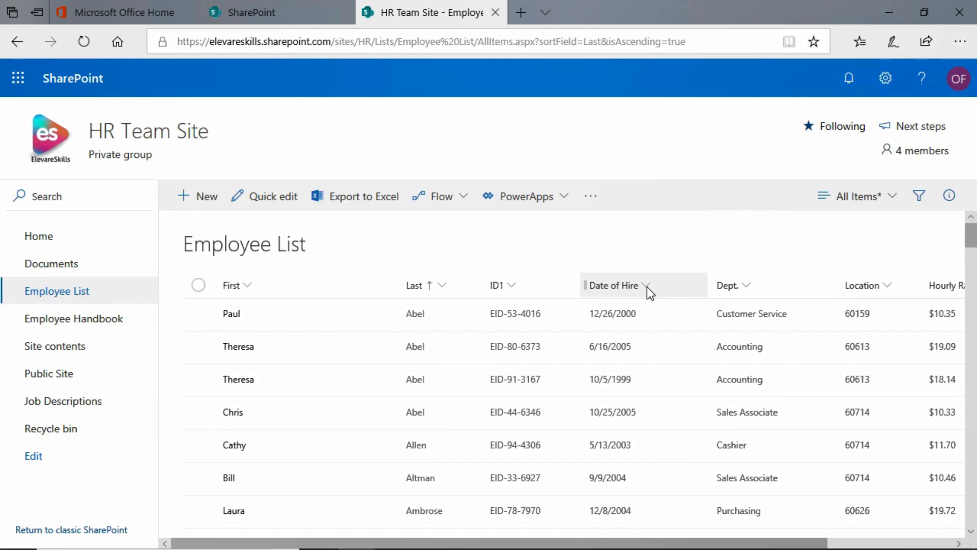
Sort the Employee List by Date of Hire, Newer to older
{"action": "left_click", "coordinate": [647, 285]}
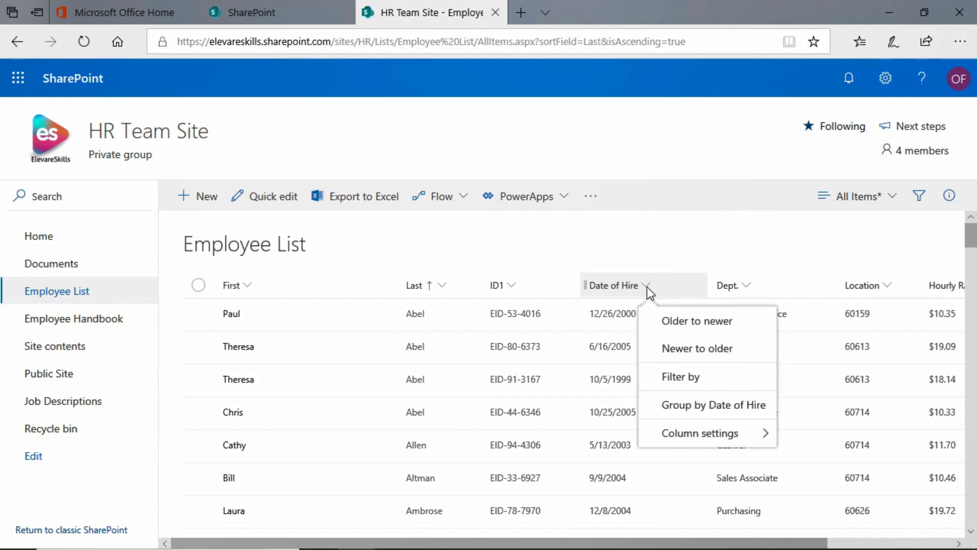
{"action": "mouse_move", "coordinate": [716, 355]}
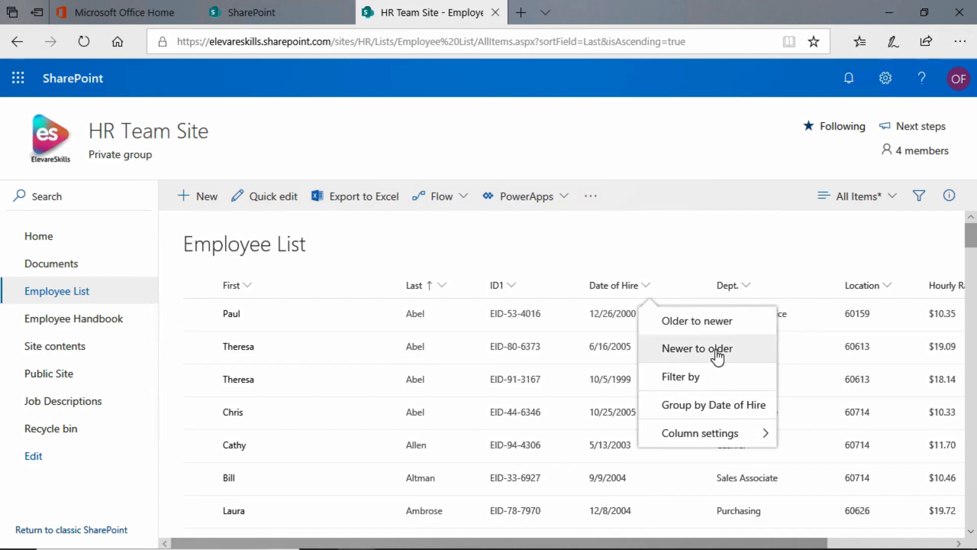
{"action": "mouse_move", "coordinate": [686, 357]}
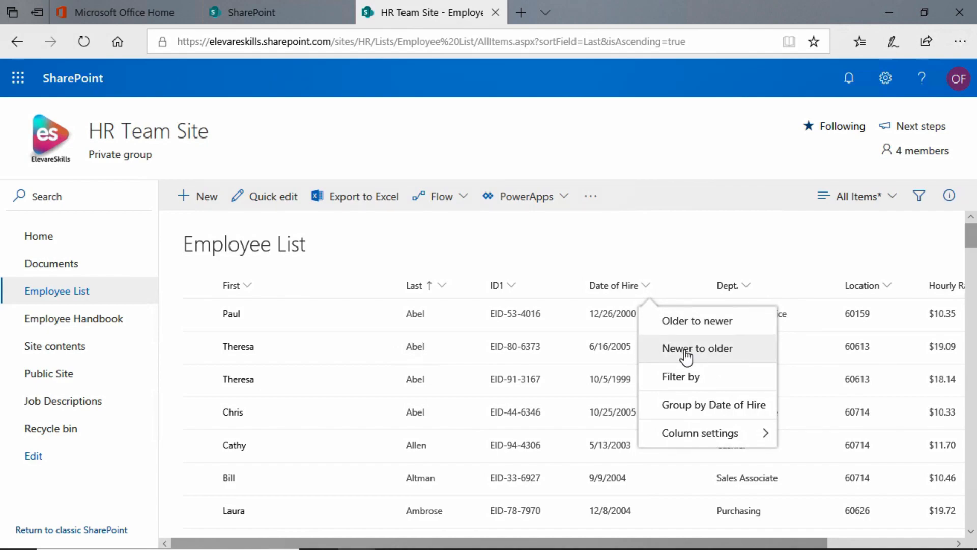
{"action": "left_click", "coordinate": [697, 347]}
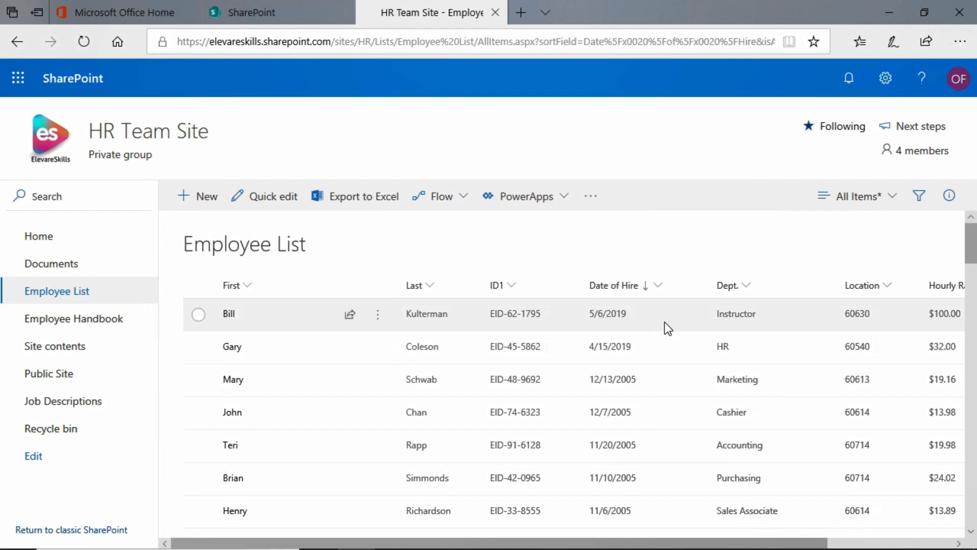
{"action": "scroll", "scroll_direction": "down", "scroll_amount": 3}
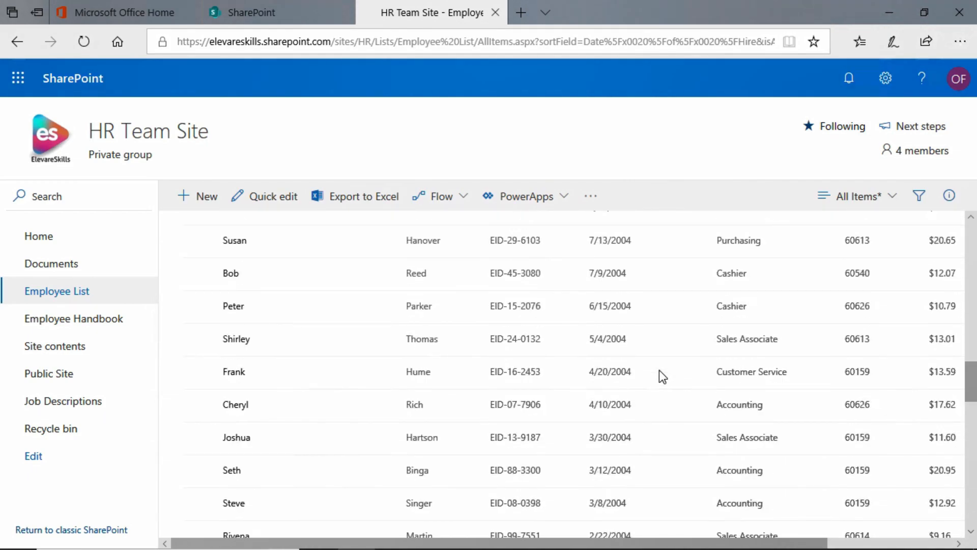
{"action": "scroll", "scroll_direction": "down", "scroll_amount": 3}
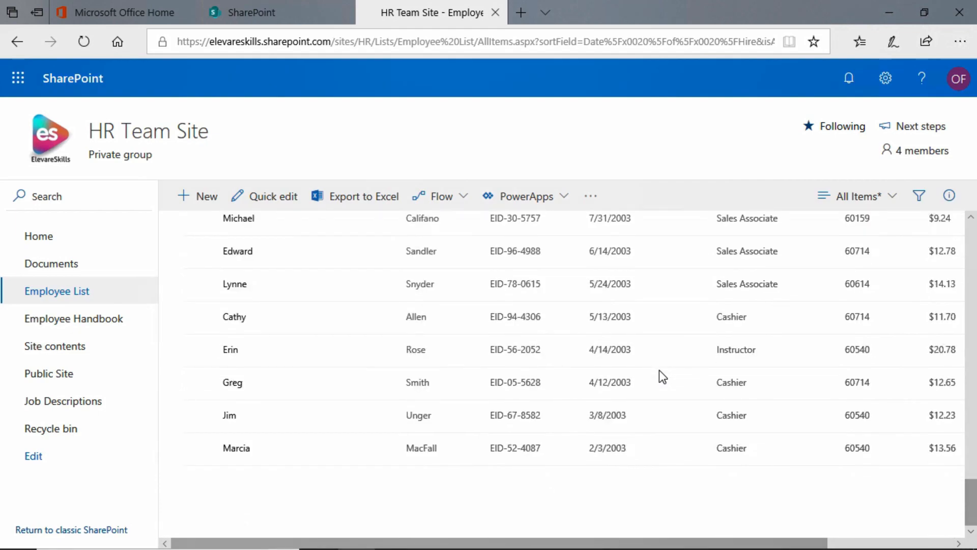
{"action": "scroll", "scroll_direction": "down", "scroll_amount": 3}
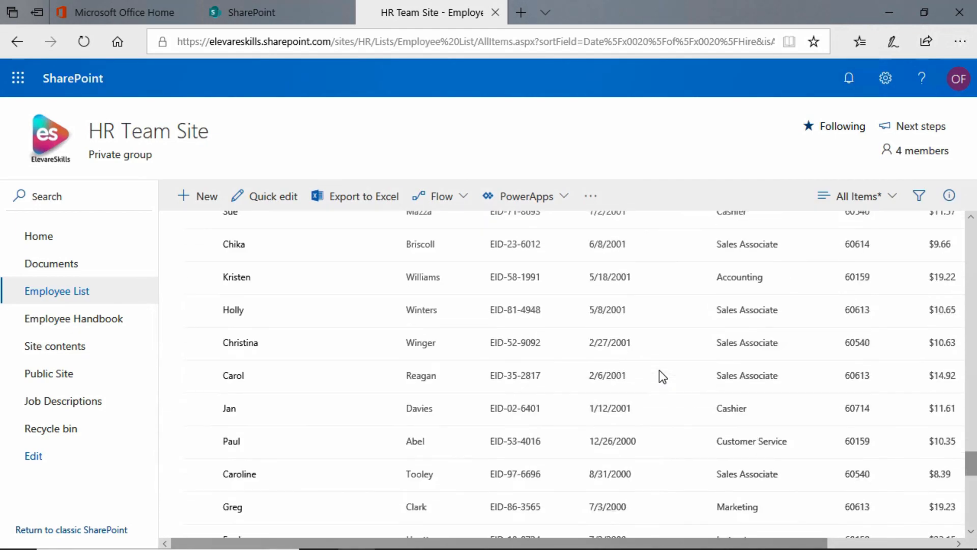
{"action": "scroll", "scroll_direction": "down", "scroll_amount": 3}
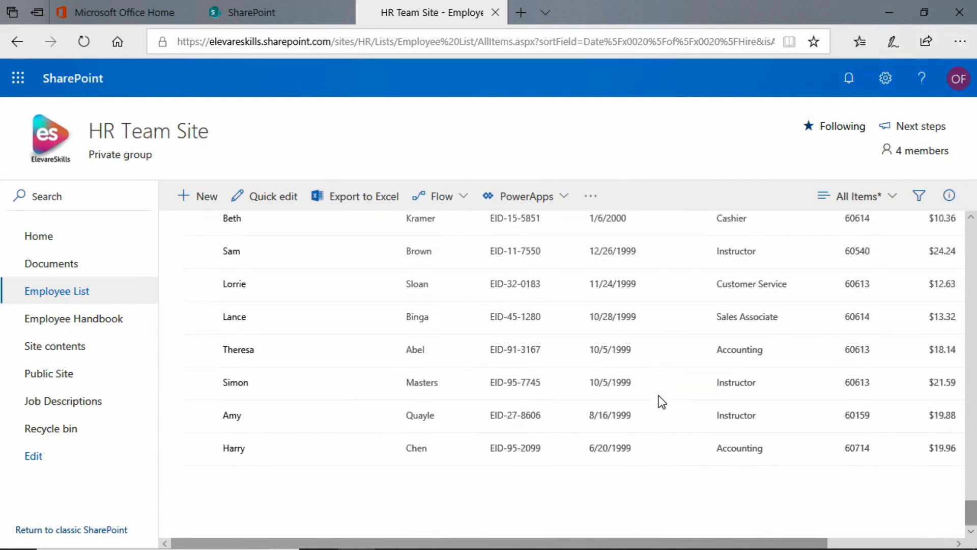
{"action": "mouse_move", "coordinate": [652, 461]}
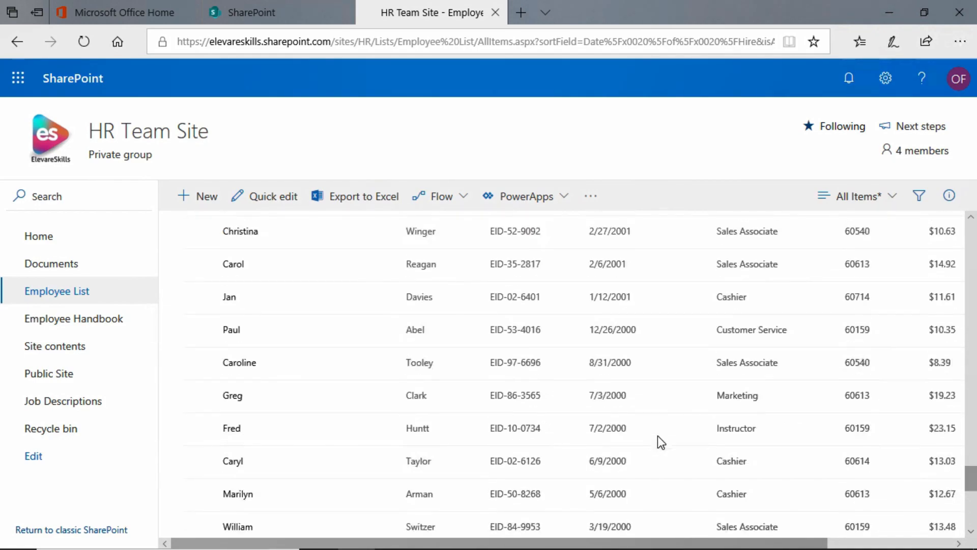
{"action": "scroll", "scroll_direction": "up", "scroll_amount": 3}
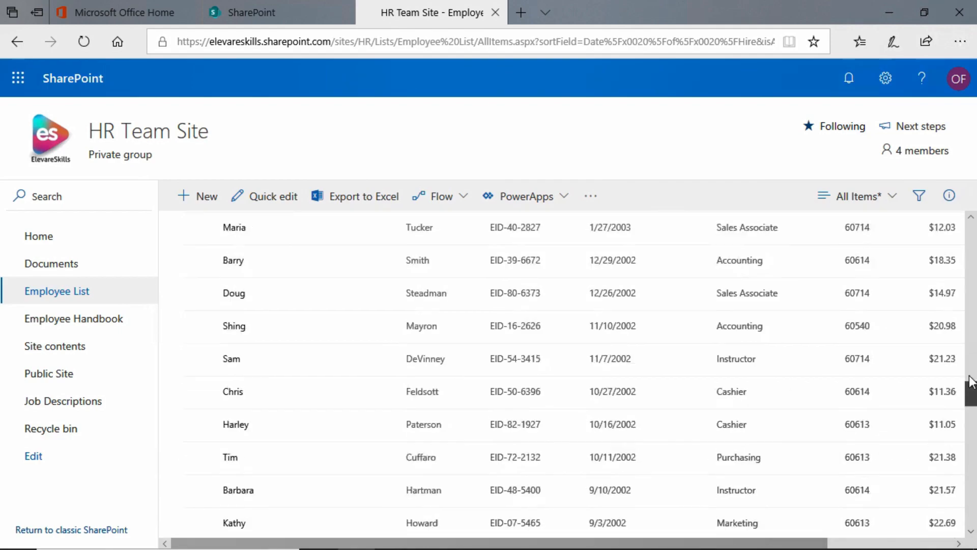
{"action": "scroll", "scroll_direction": "up", "scroll_amount": 3}
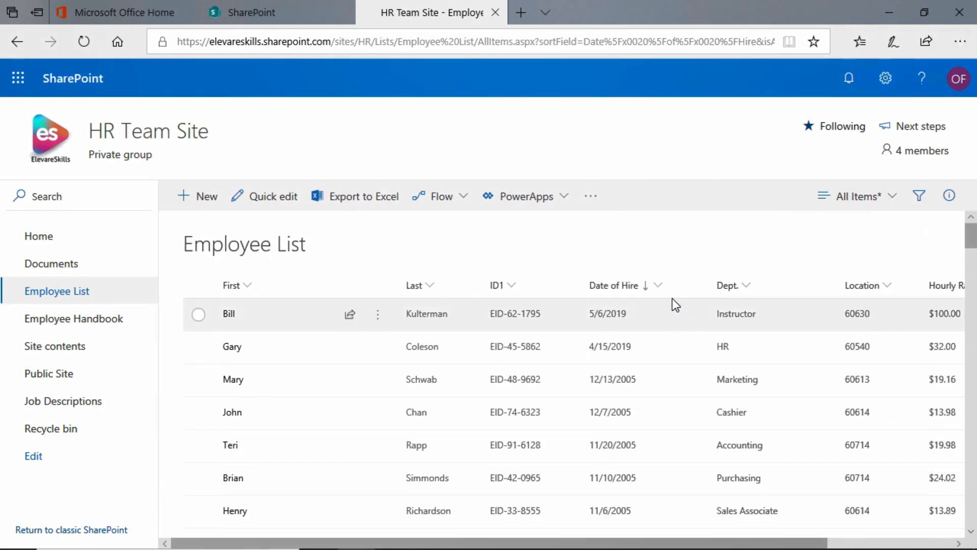
{"action": "mouse_move", "coordinate": [660, 299]}
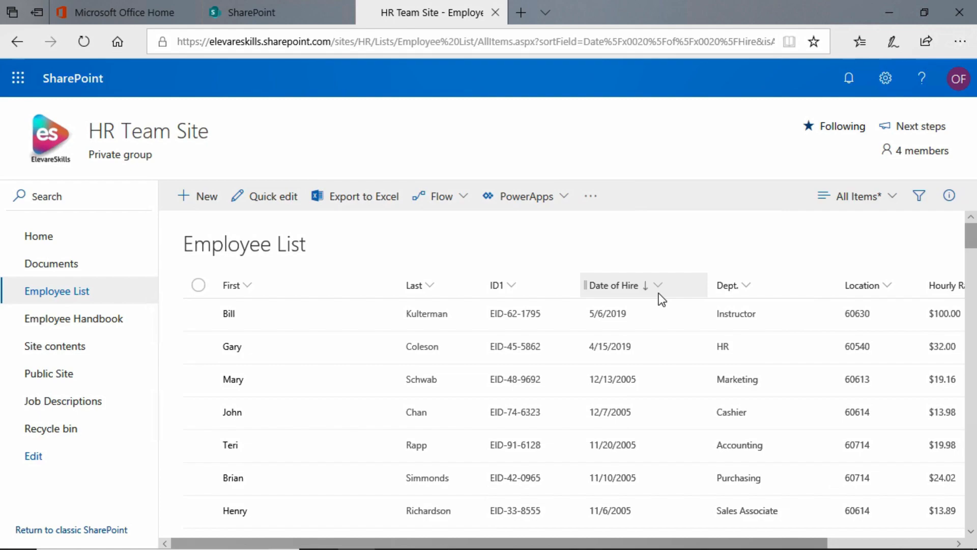
{"action": "mouse_move", "coordinate": [419, 285]}
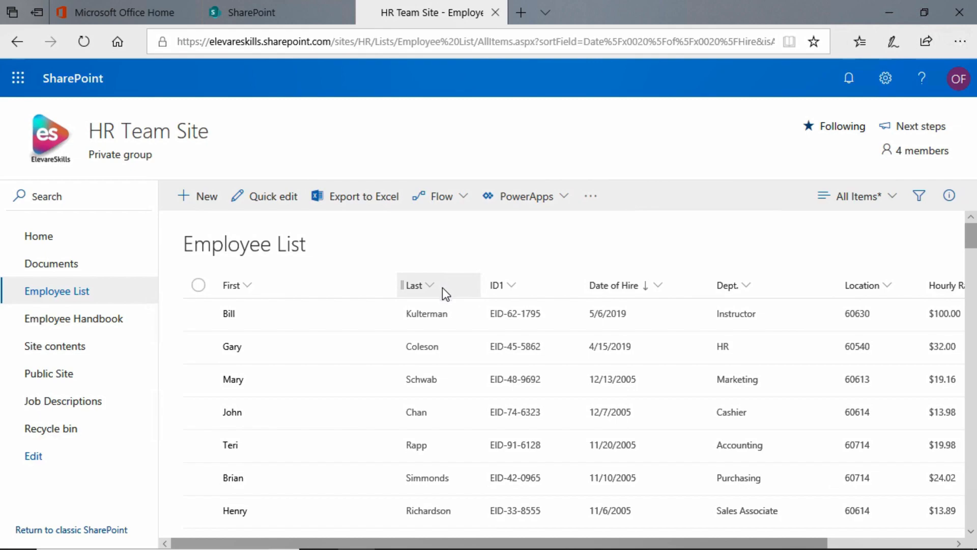
{"action": "mouse_move", "coordinate": [441, 491]}
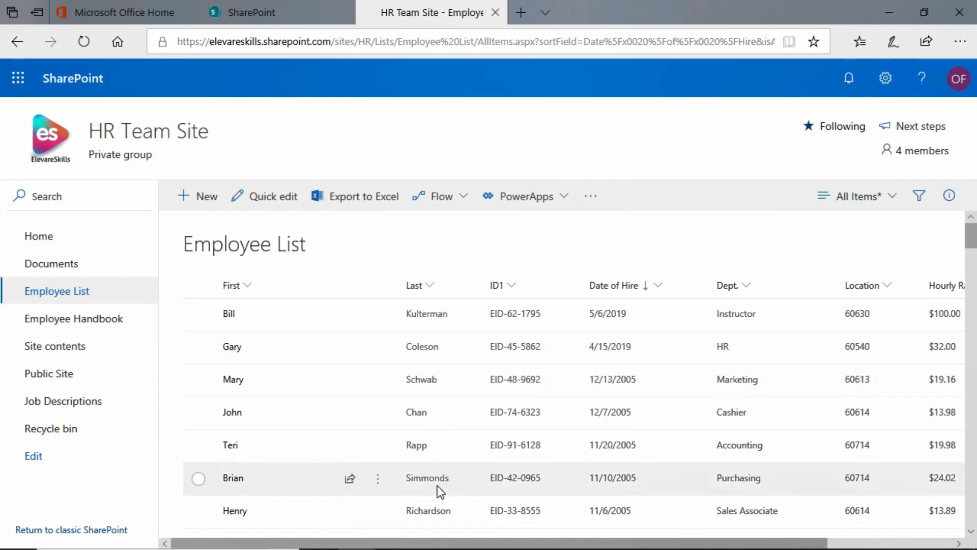
{"action": "mouse_move", "coordinate": [678, 258]}
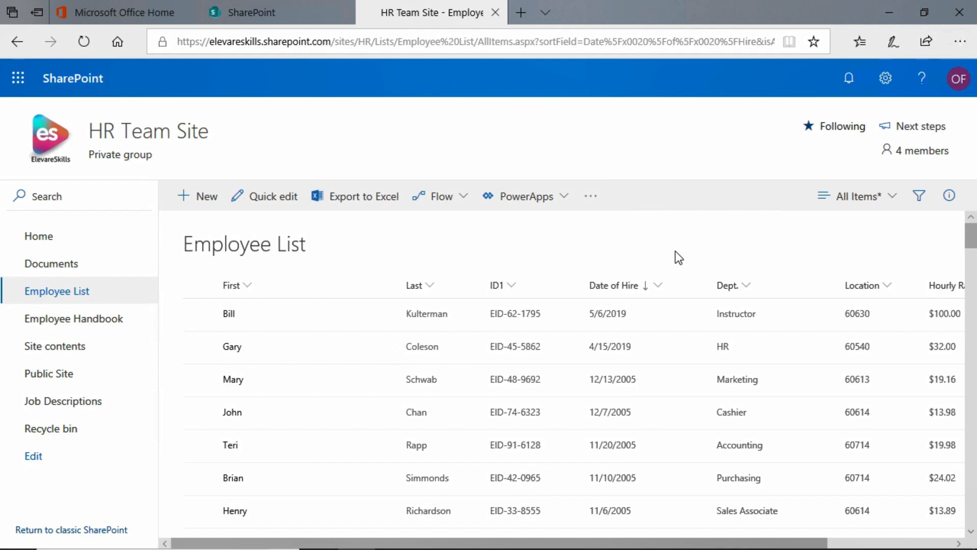
{"action": "mouse_move", "coordinate": [98, 256]}
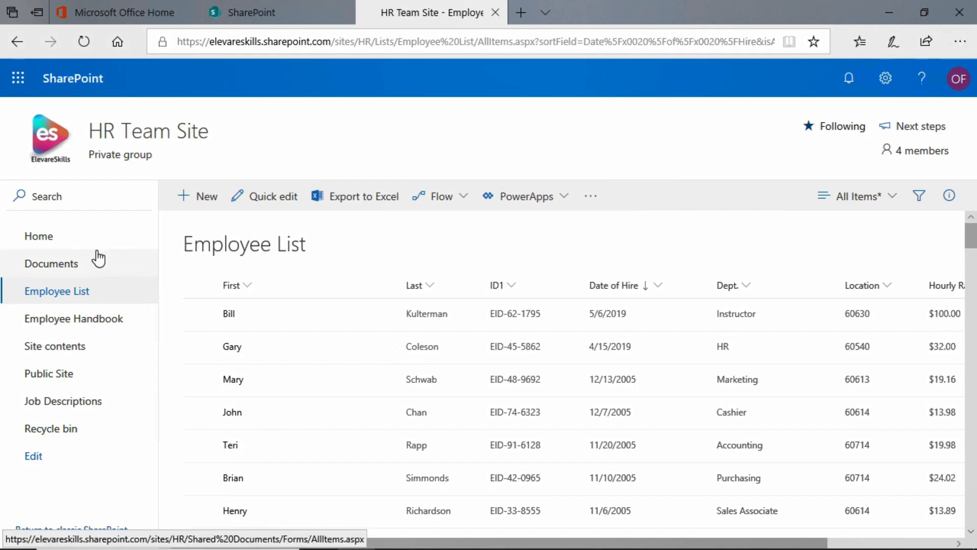
Go to the HR Team Site home and reopen the Employee List, now back in default order
{"action": "left_click", "coordinate": [39, 235]}
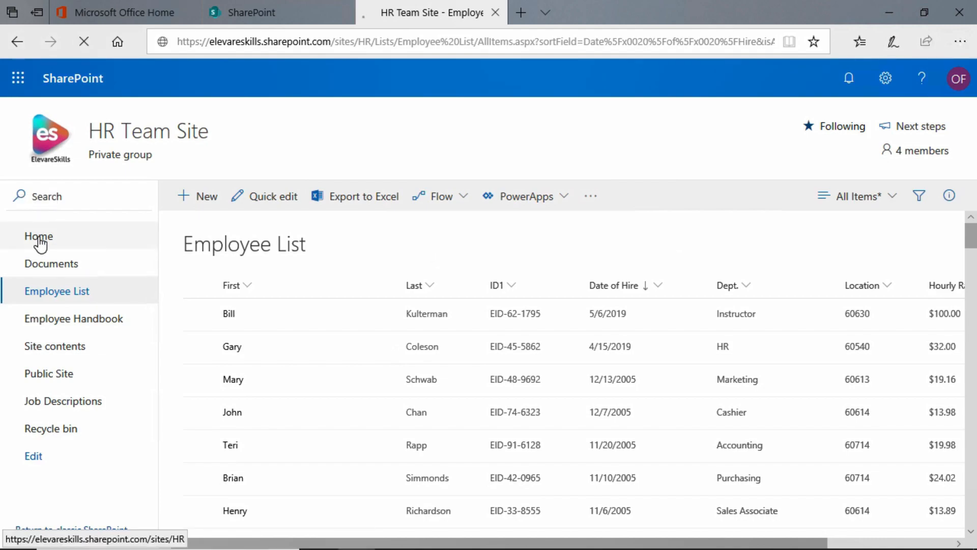
{"action": "left_click", "coordinate": [39, 236]}
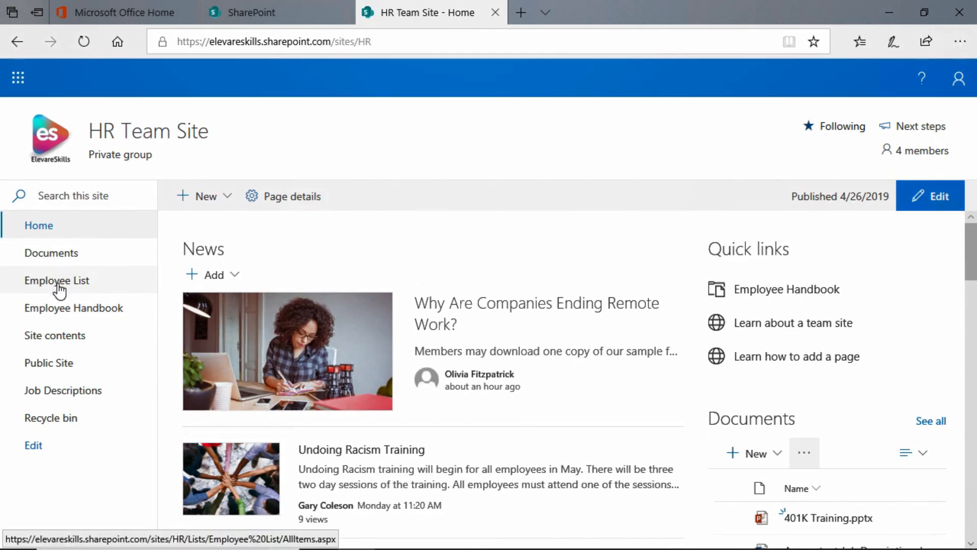
{"action": "left_click", "coordinate": [56, 280]}
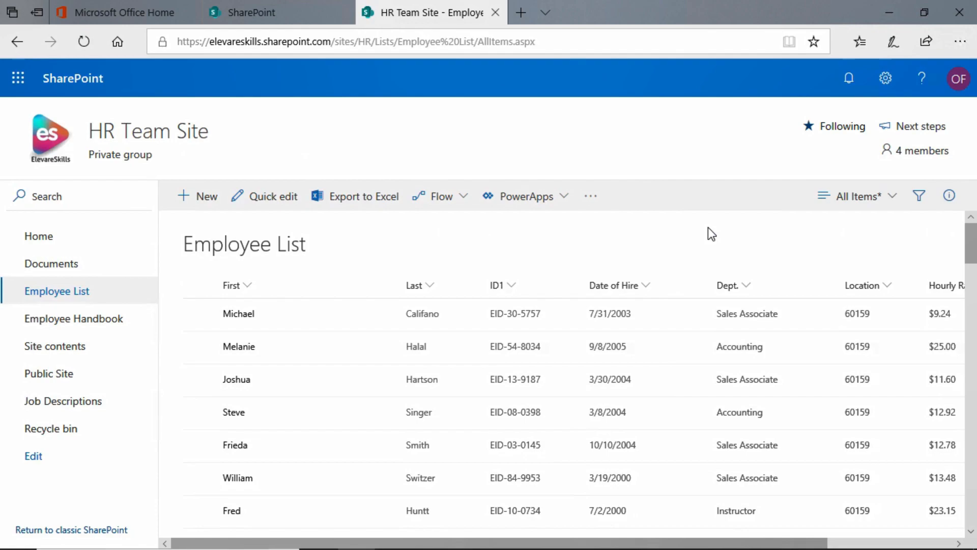
{"action": "mouse_move", "coordinate": [696, 241]}
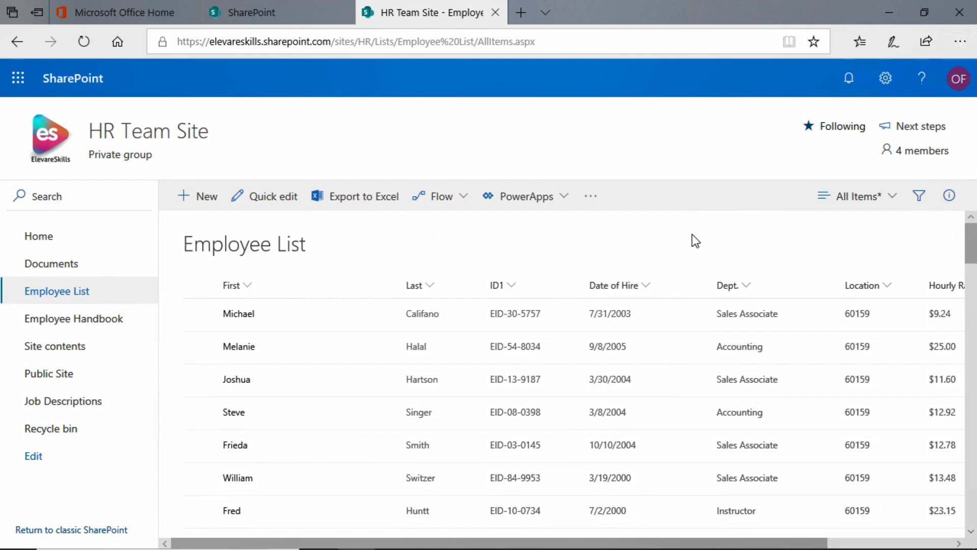